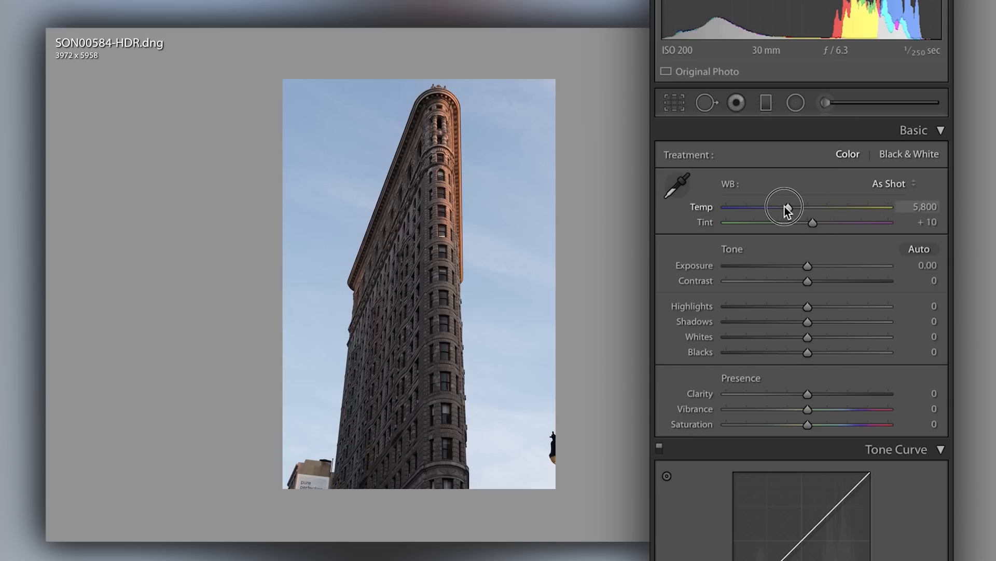
- Drag the Temp slider to 2,000 for a cold blue, then to 50,000 for warmth
left_click_drag(784, 206, 725, 206)
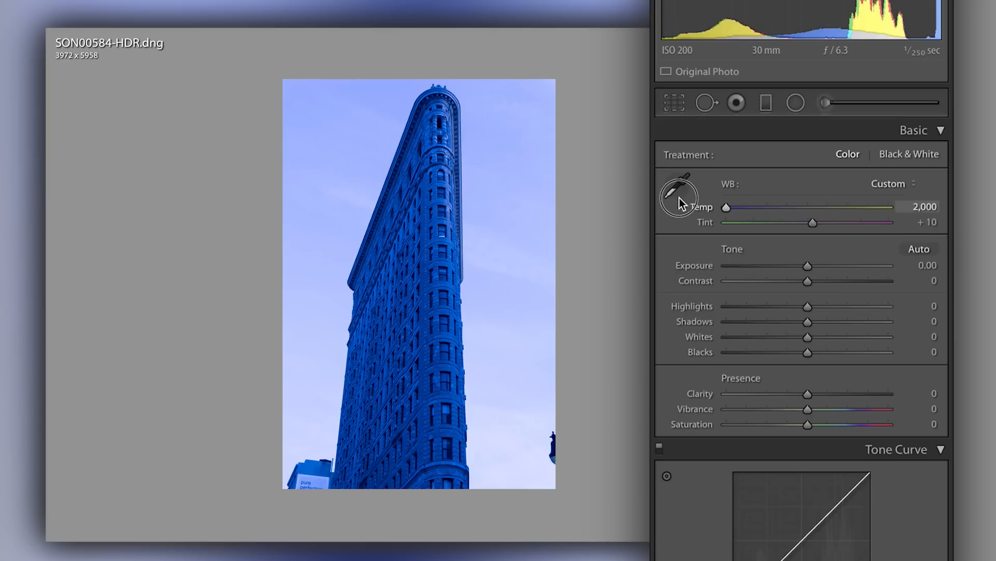
left_click_drag(725, 207, 889, 207)
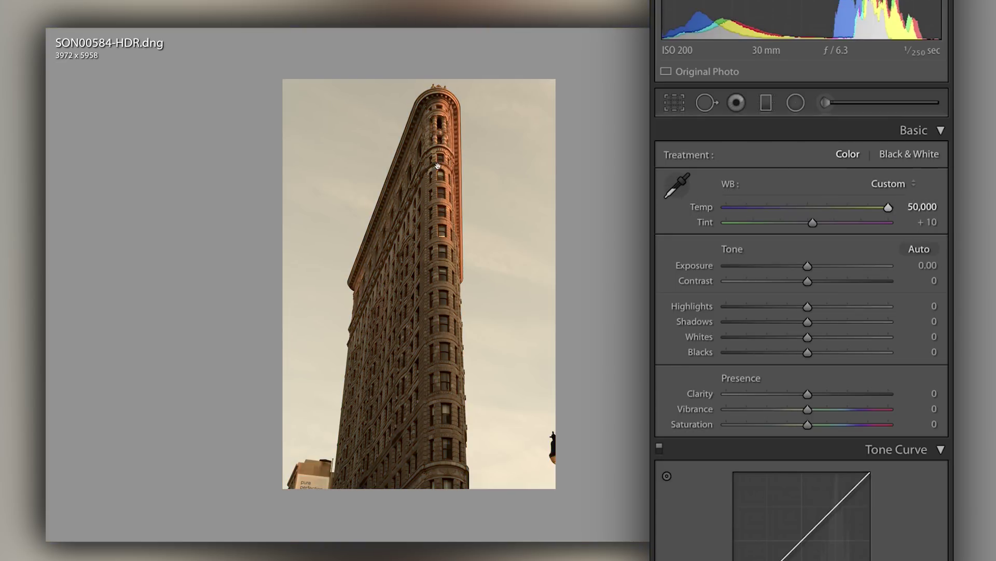